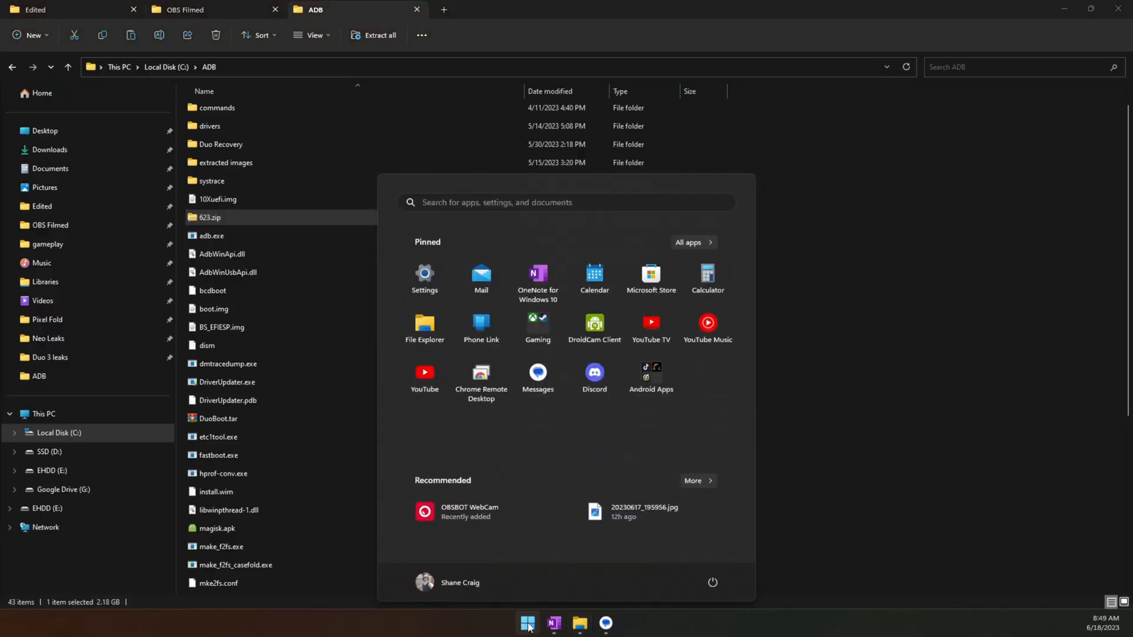
Launch Command Prompt from the Start search for 'cmd'.
type("cmd")
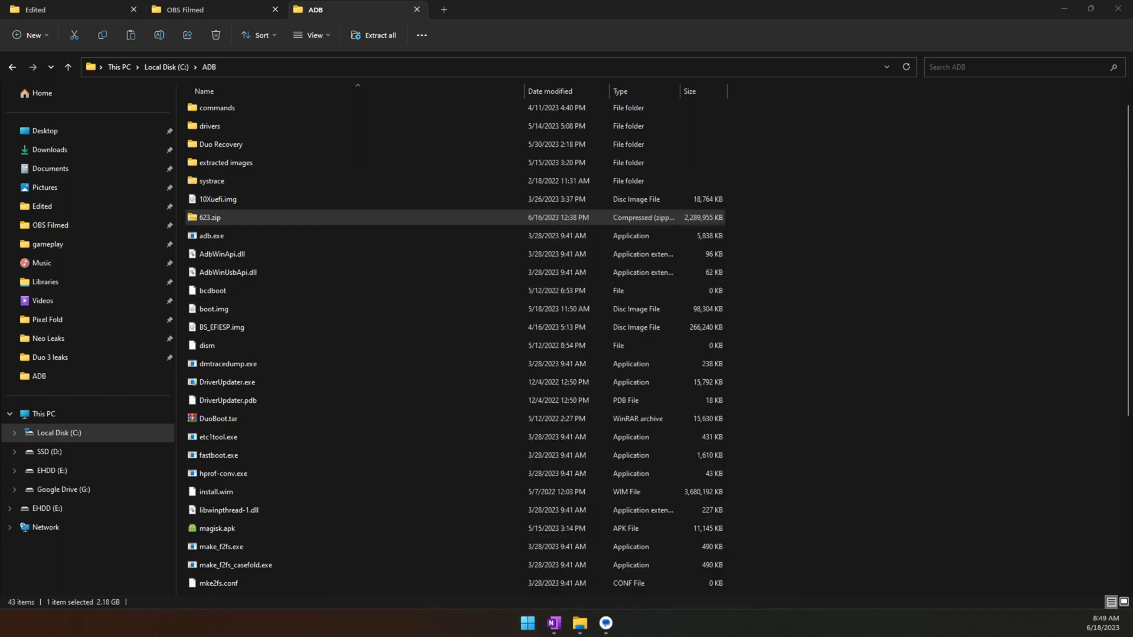
left_click(618, 623)
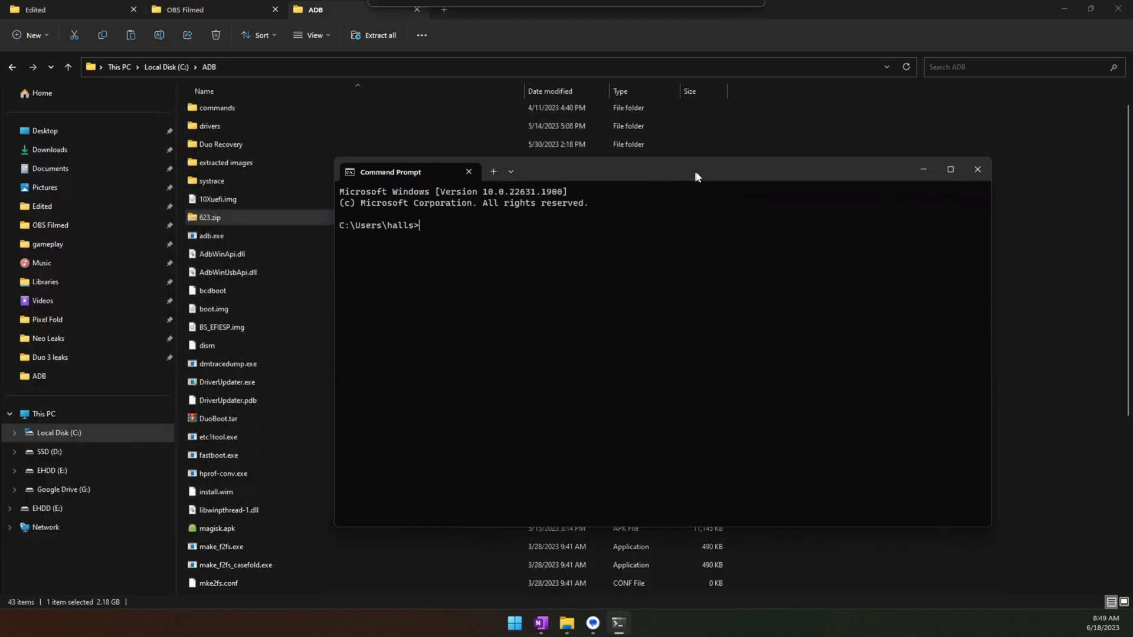
left_click_drag(696, 176, 632, 167)
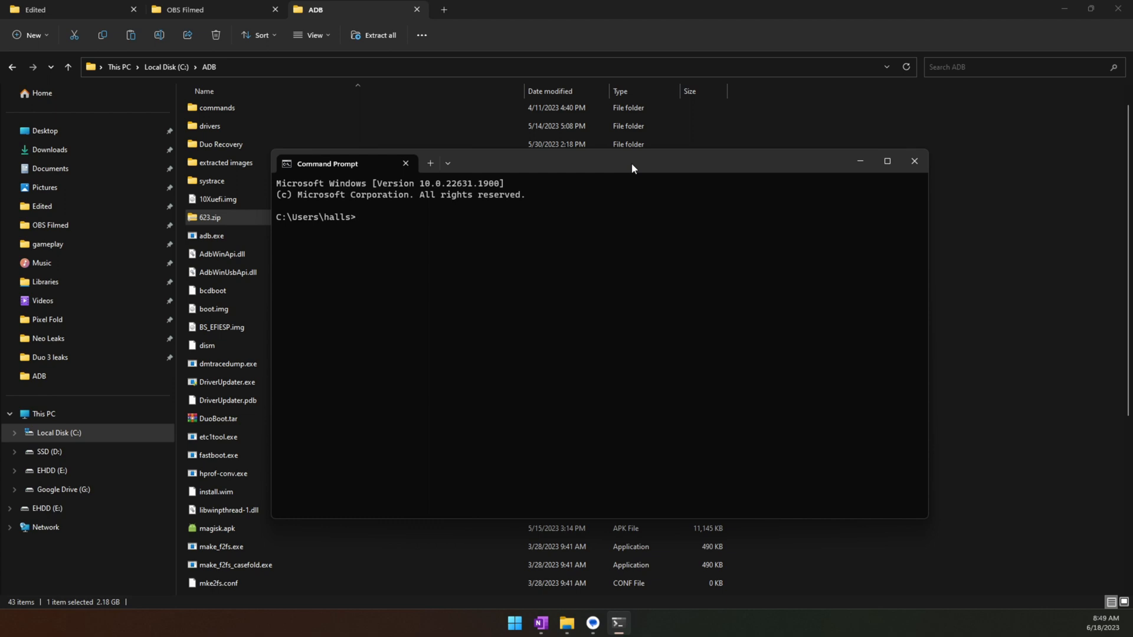
Change the working folder to c:/adb and enter 'adb devices' at the prompt.
type("cd")
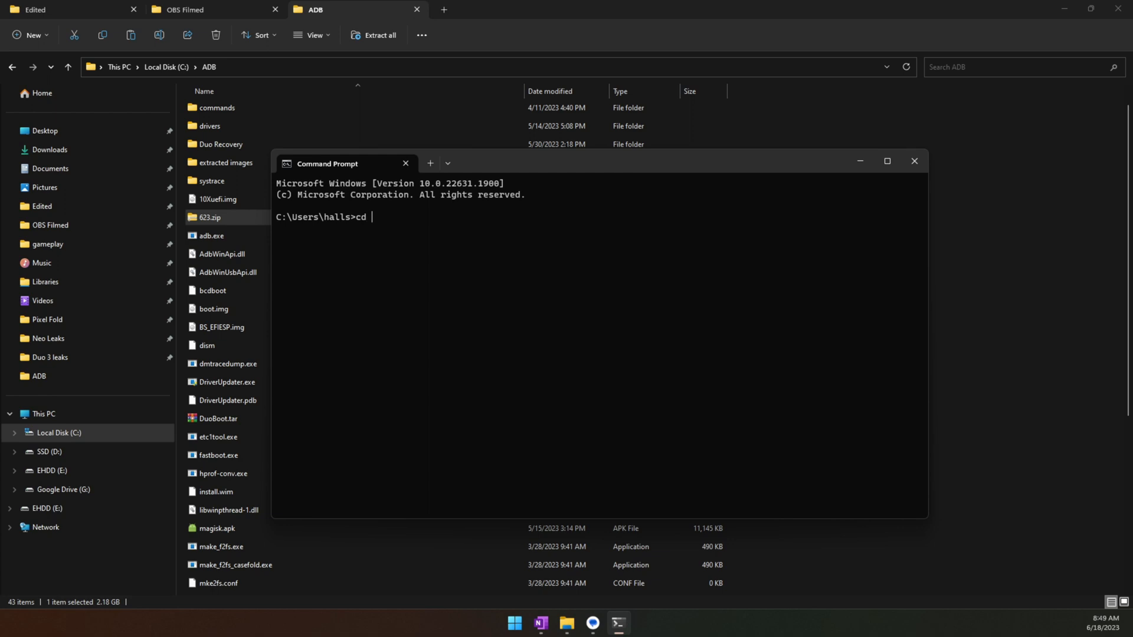
type("c:/adb")
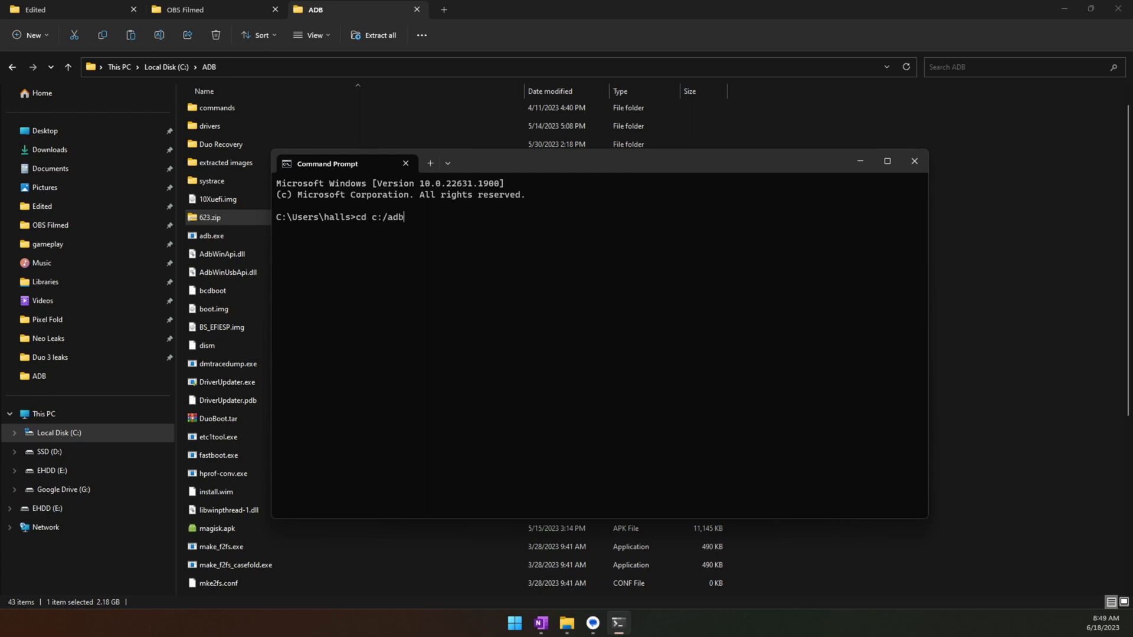
key("Enter")
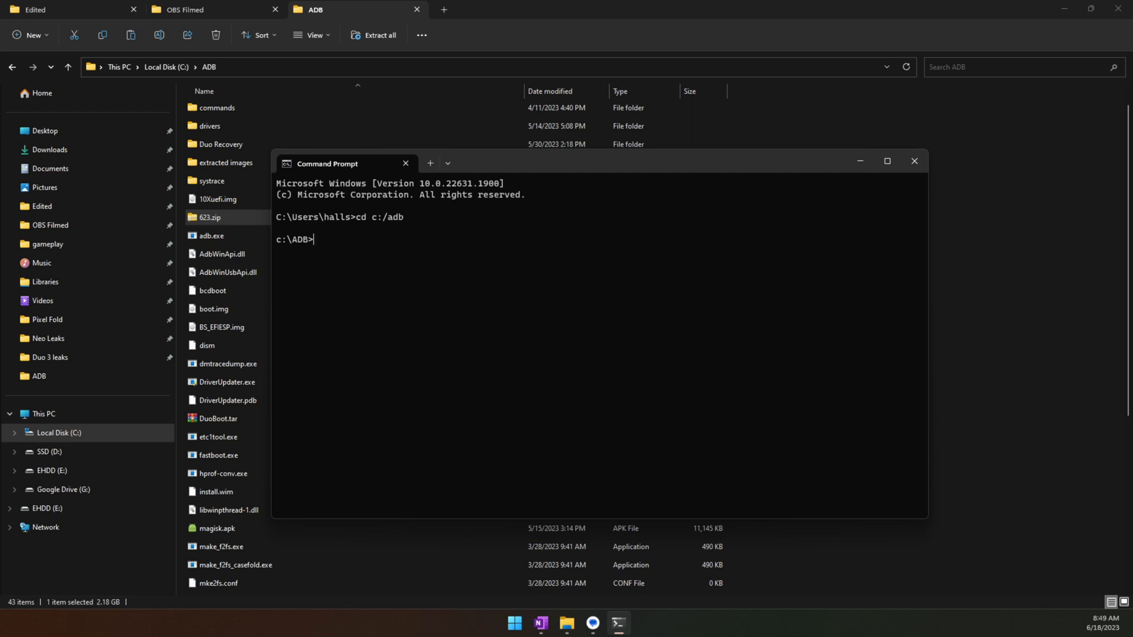
type("adb devices")
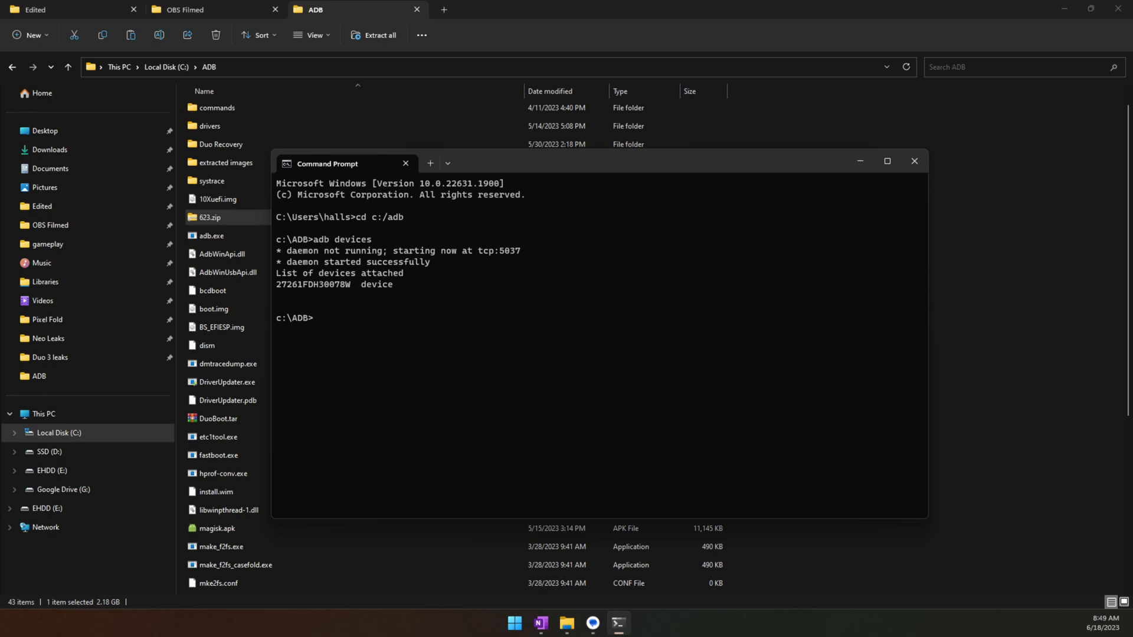
Enter 'adb reboot' at the C:\ADB prompt to begin the bootloader reboot command.
type("adb reboot bootloader")
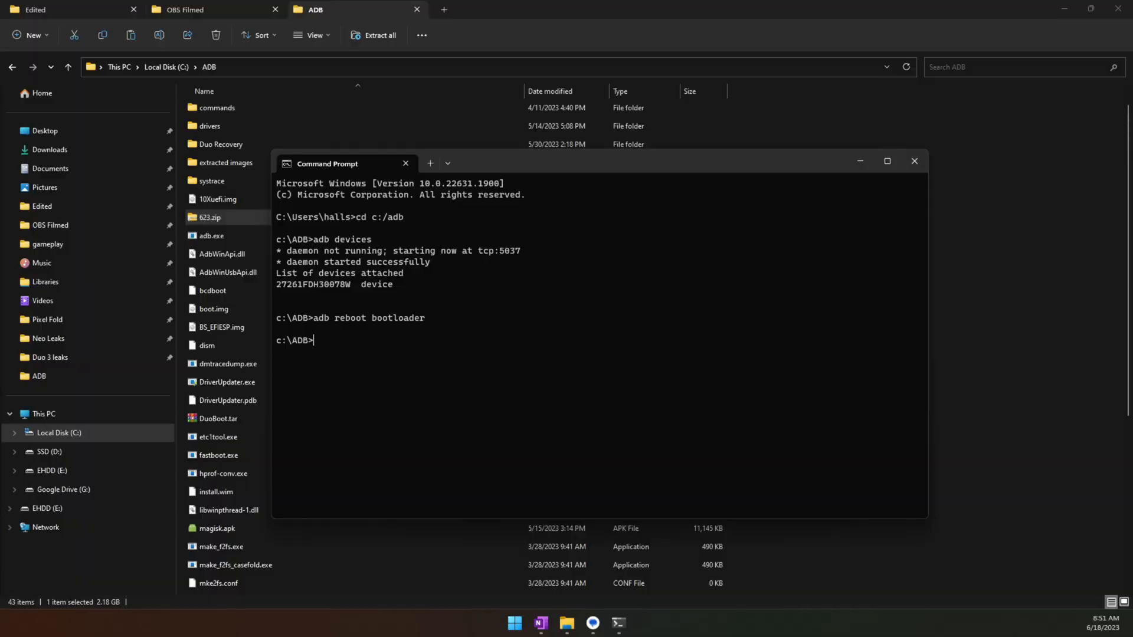
Have 'adb sideload 623.zip' typed at the C:\ADB prompt without running it.
left_click_drag(327, 162, 307, 161)
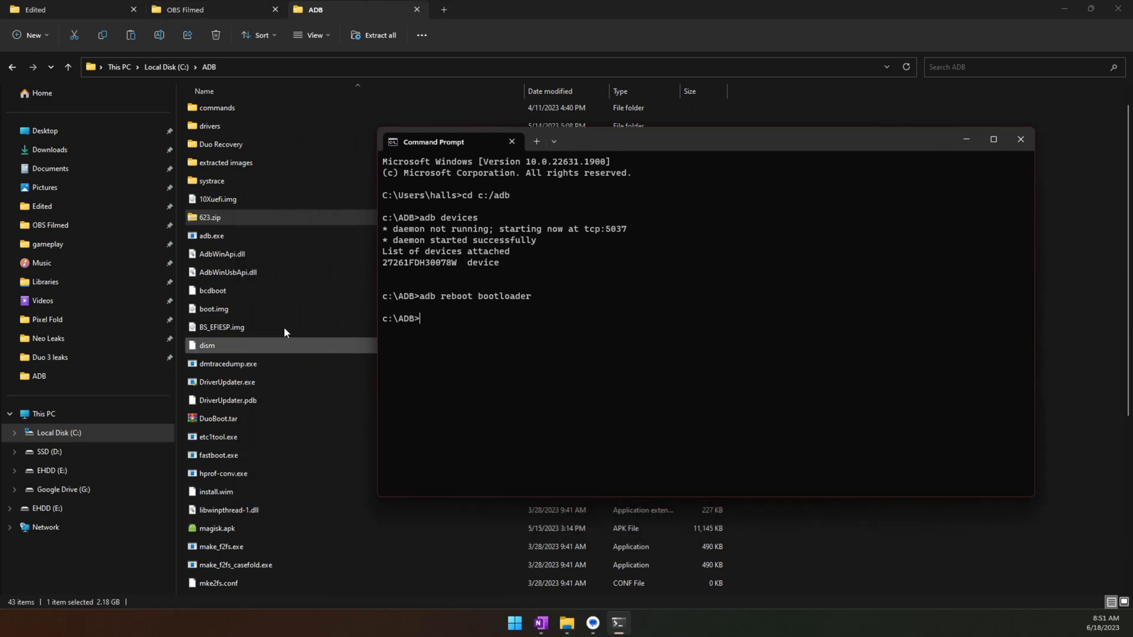
left_click(210, 217)
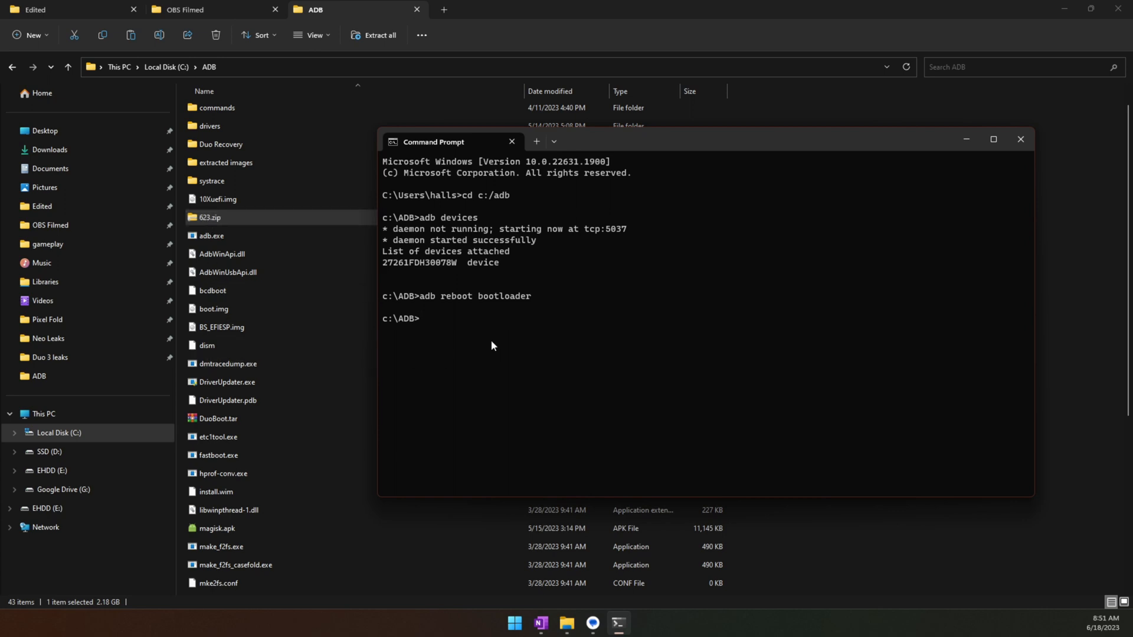
type("adb side")
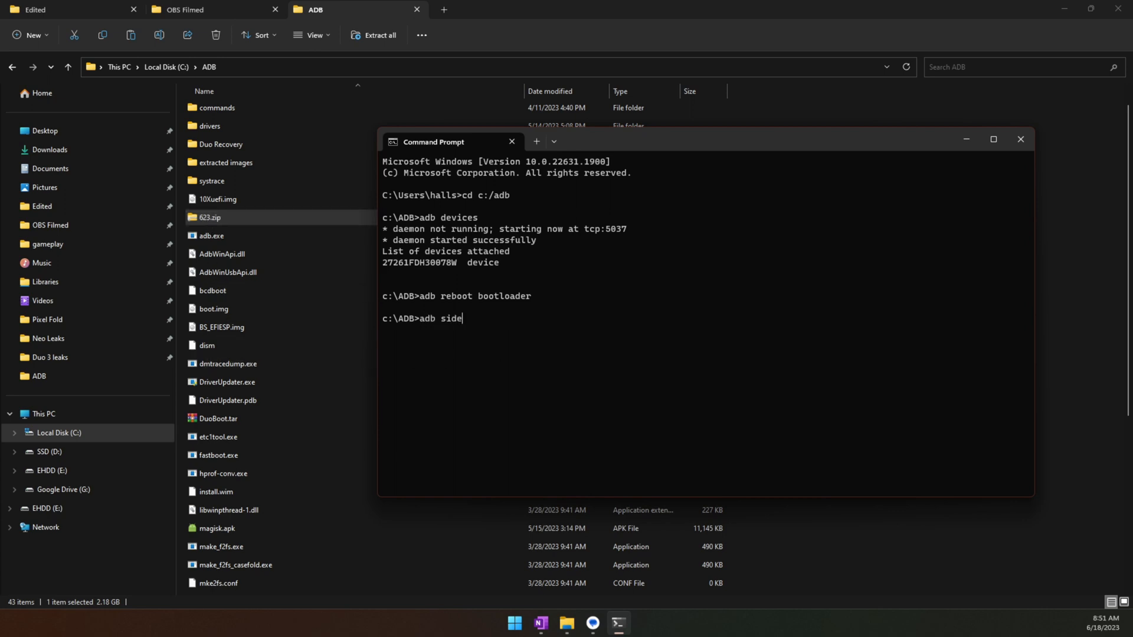
type("load")
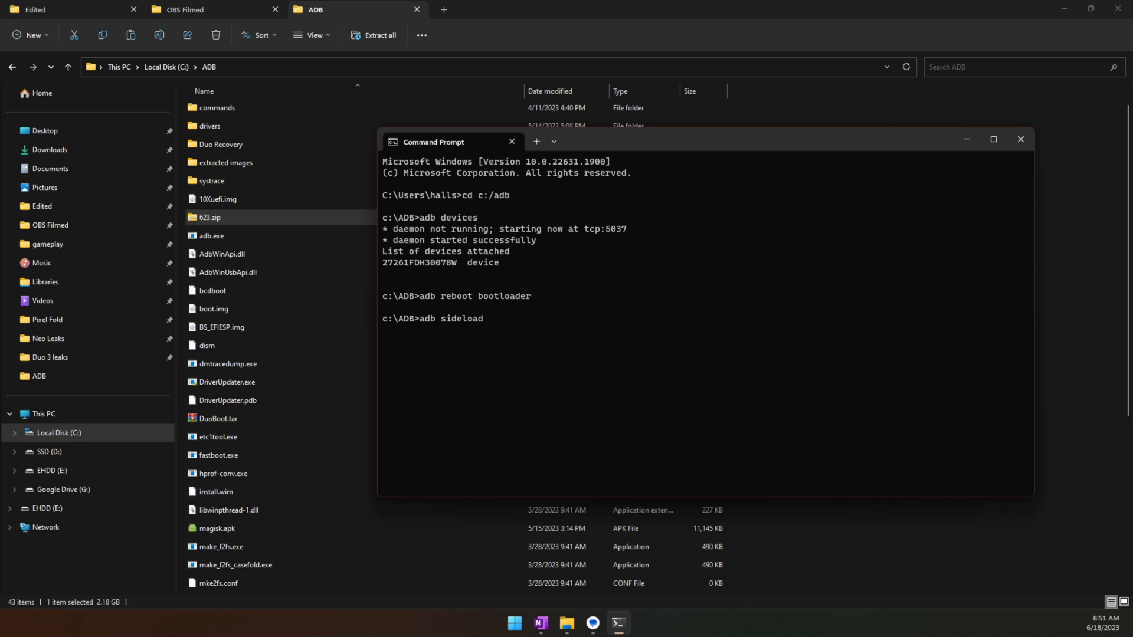
type("623")
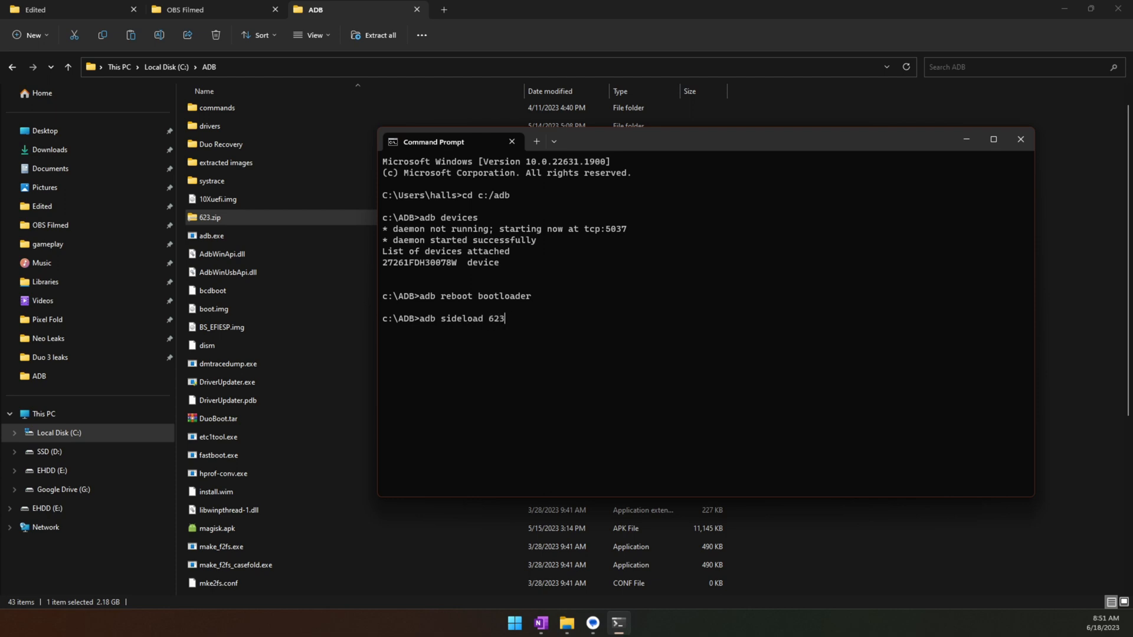
type(".zip")
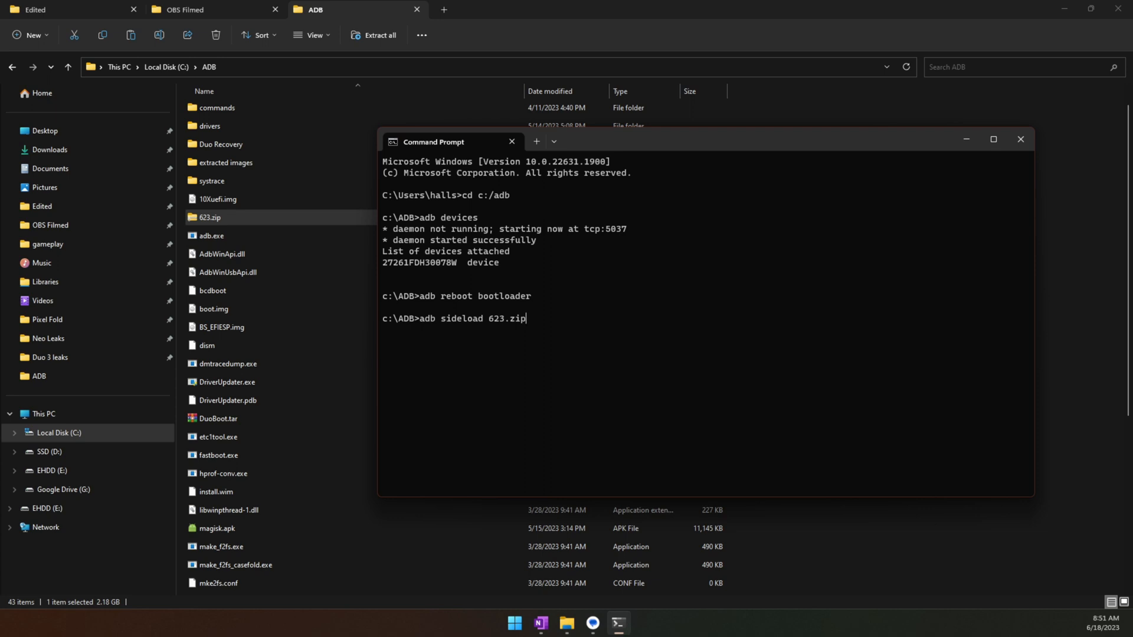